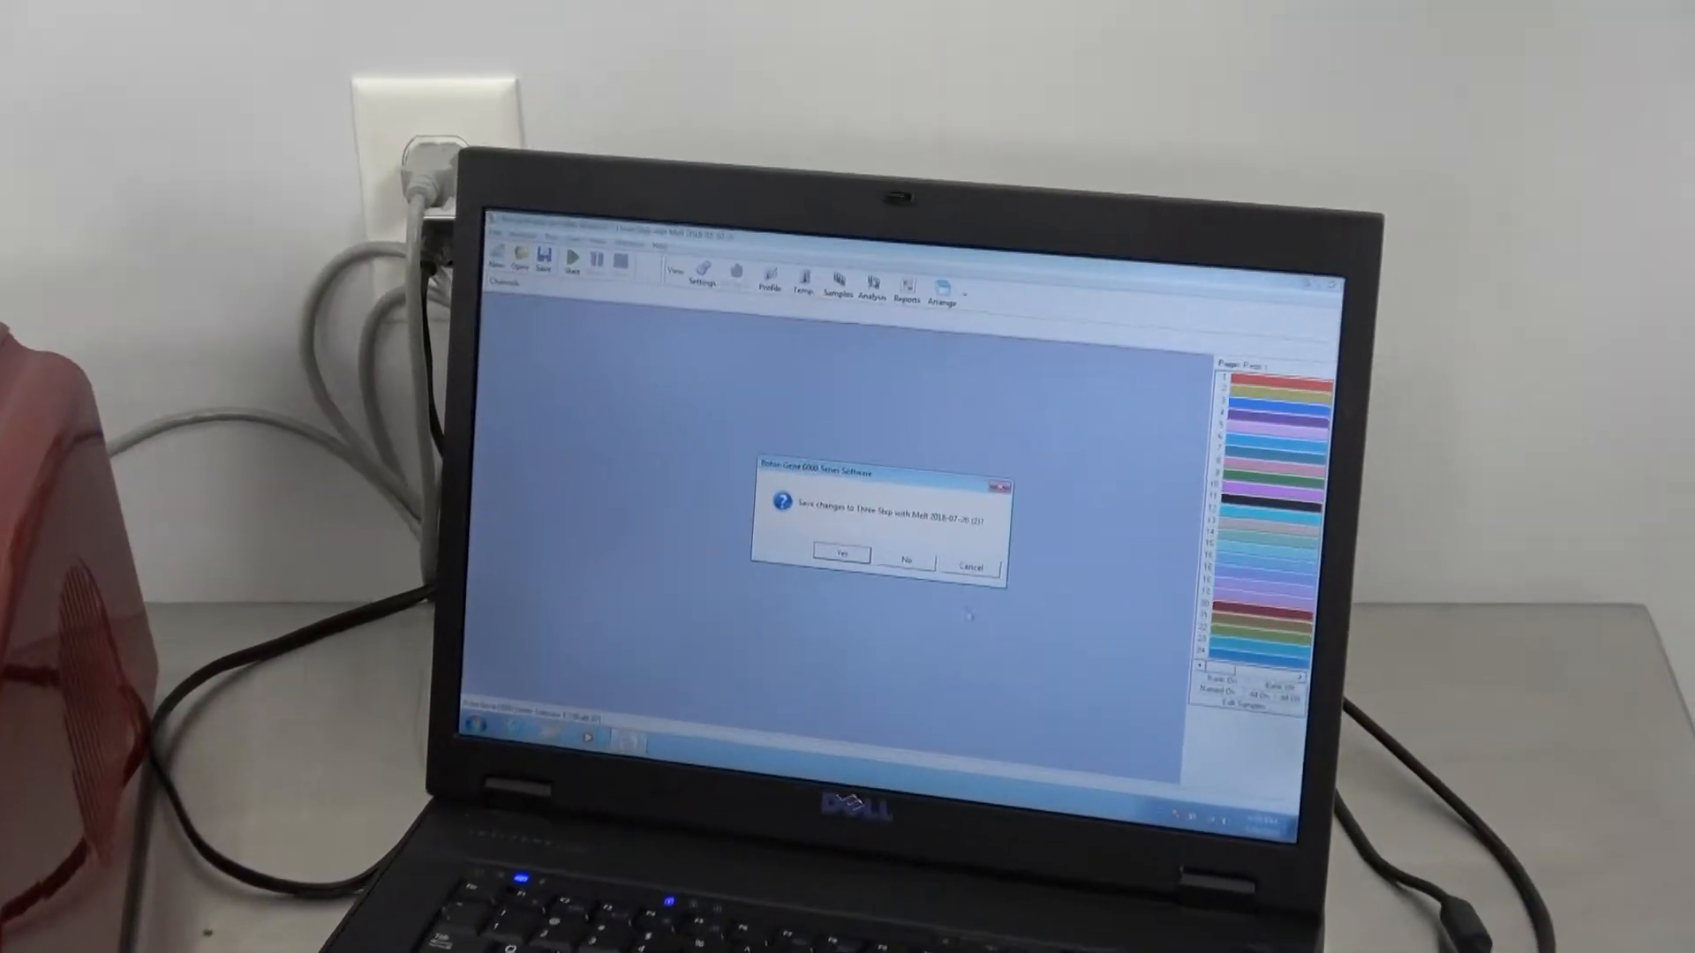
Step: Dismiss the save-changes prompt for the old run so the Advanced Run Wizard appears
left_click(903, 555)
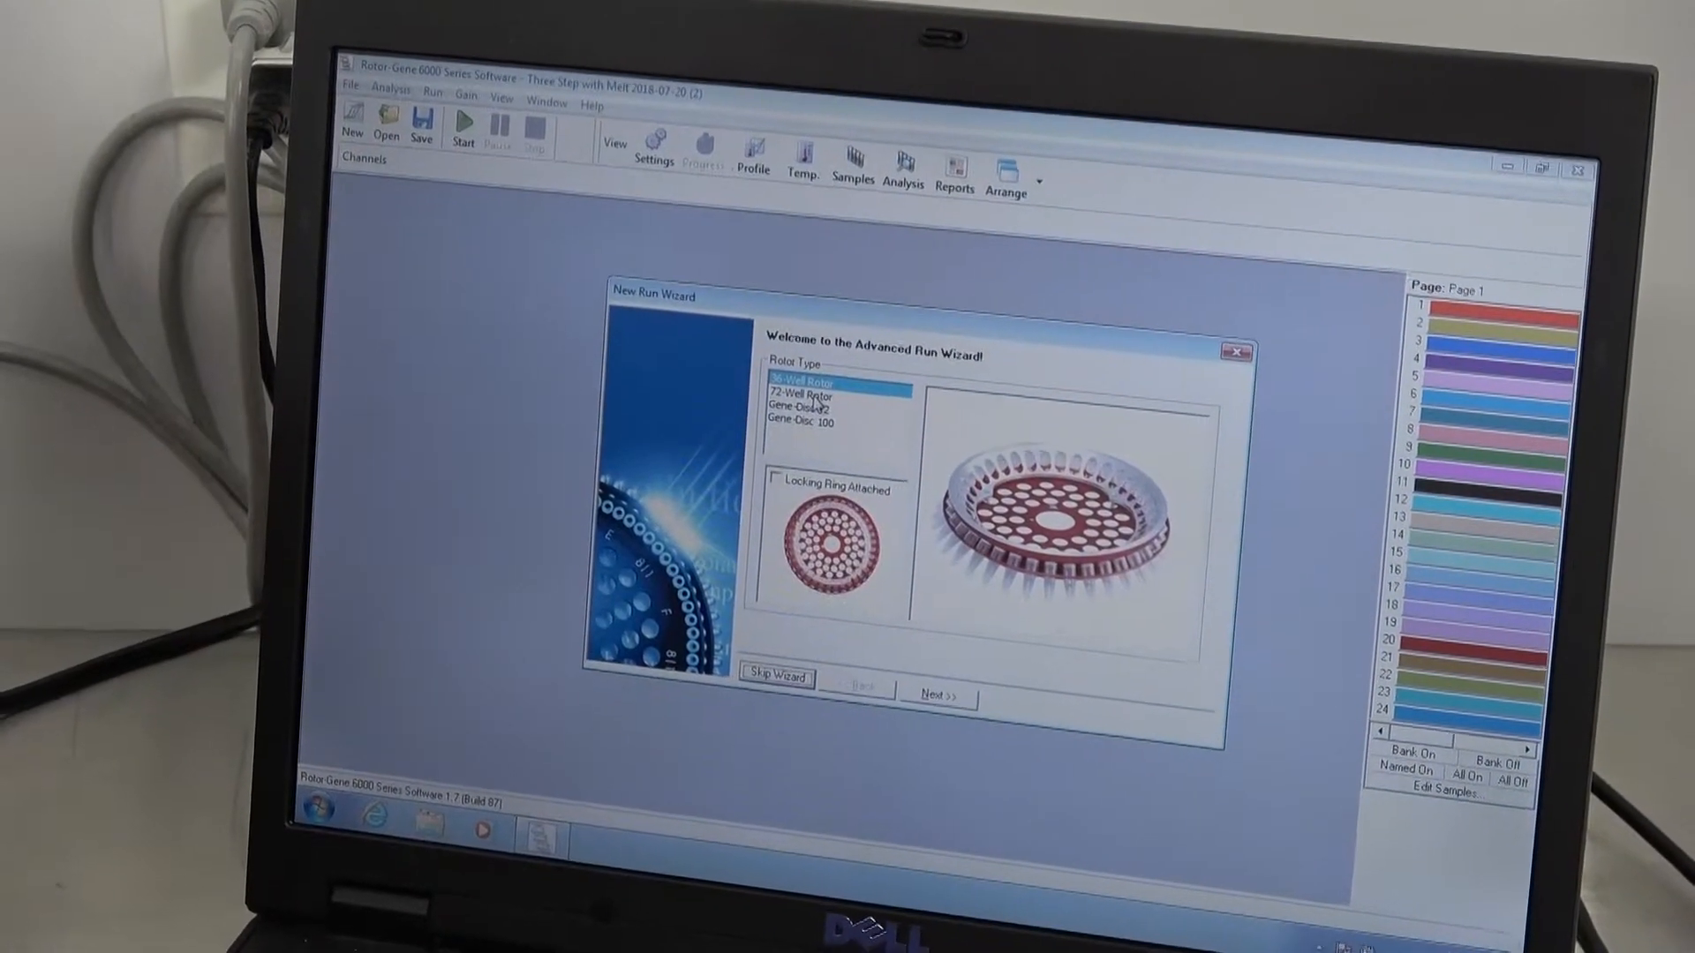
Step: Choose 72-Well Rotor with Locking Ring Attached and advance past options and profile to the Summary
left_click(801, 373)
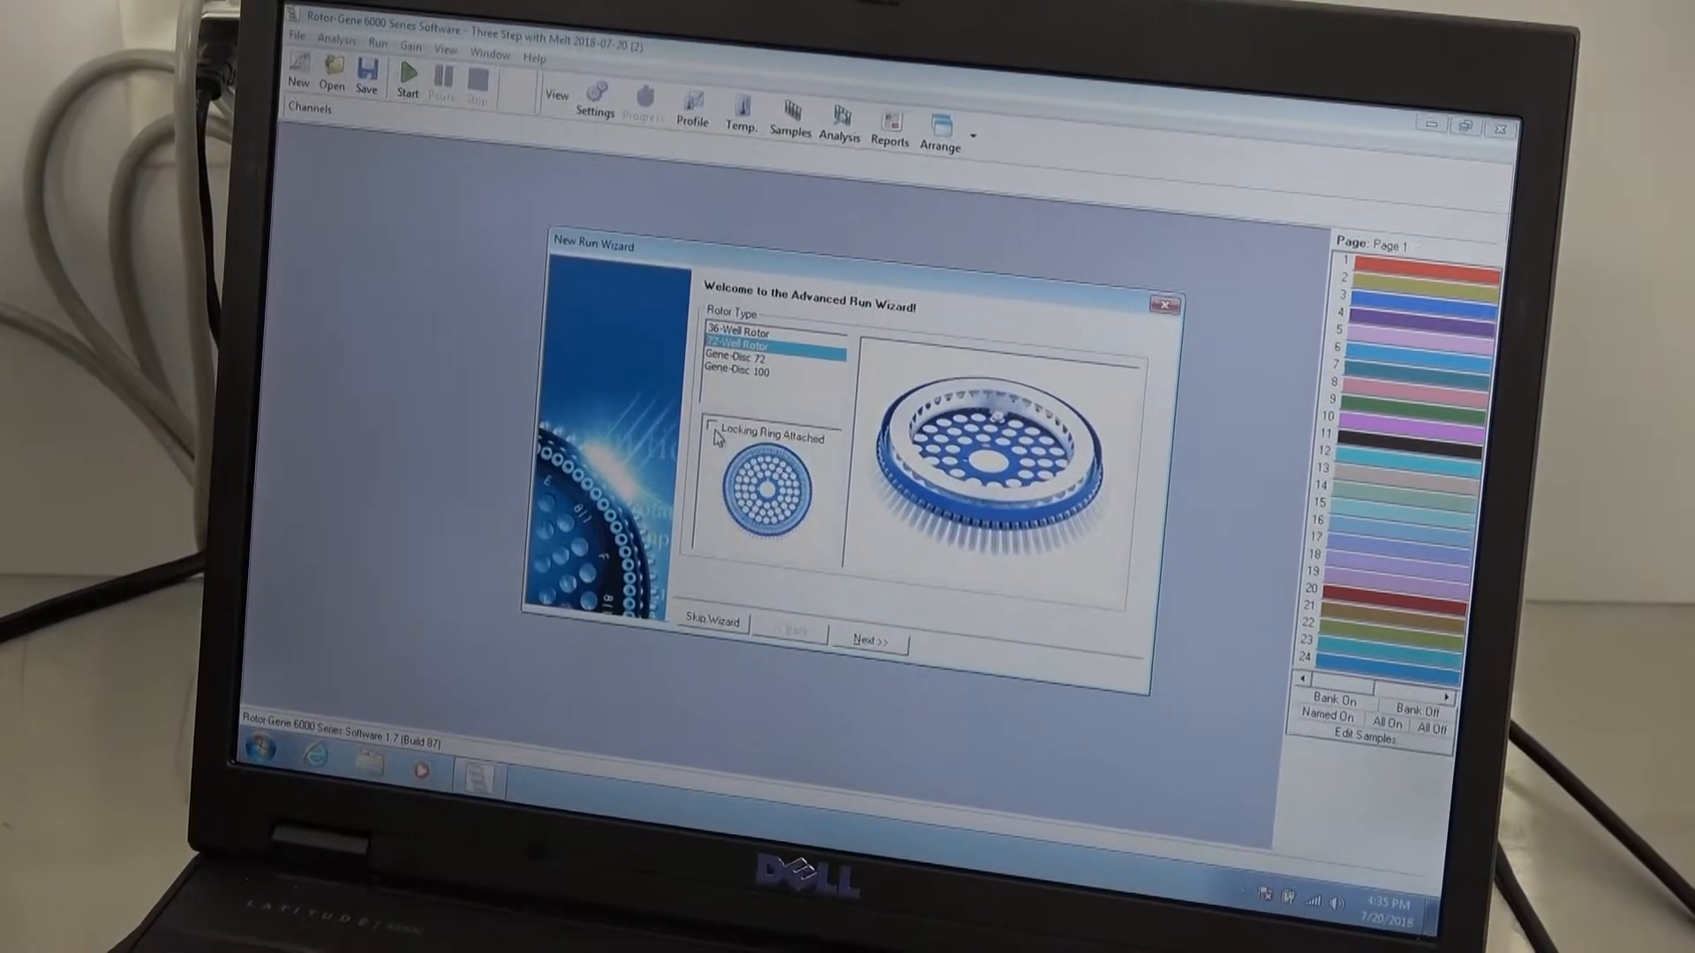
left_click(712, 436)
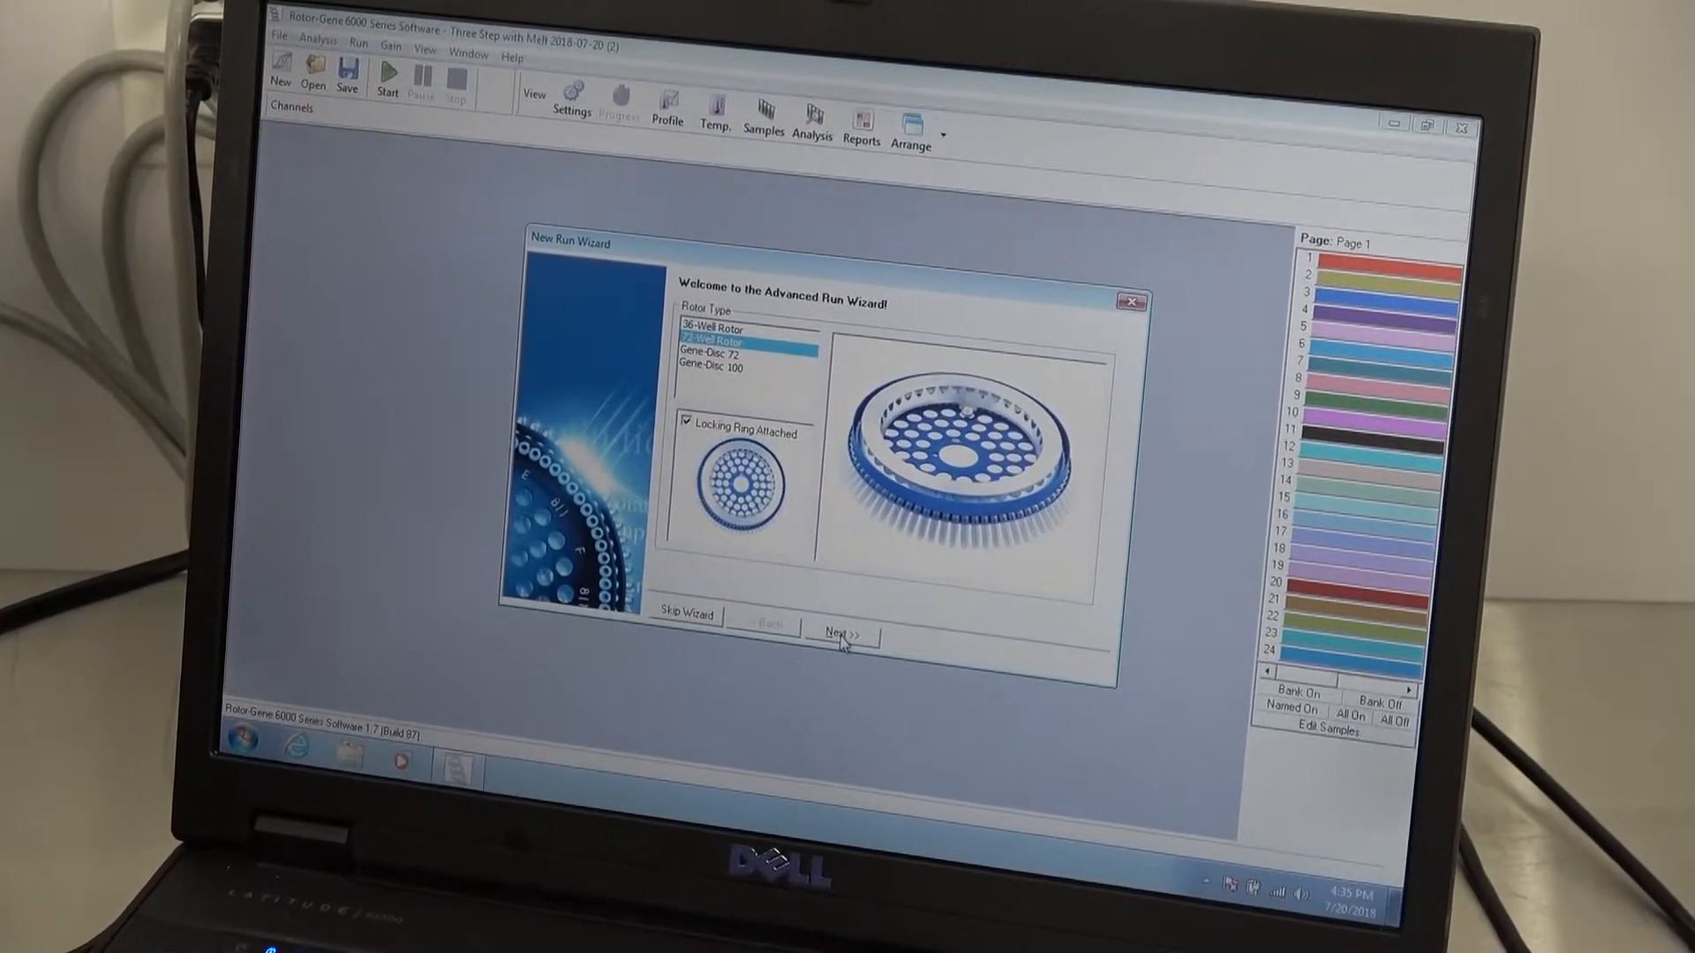
left_click(840, 630)
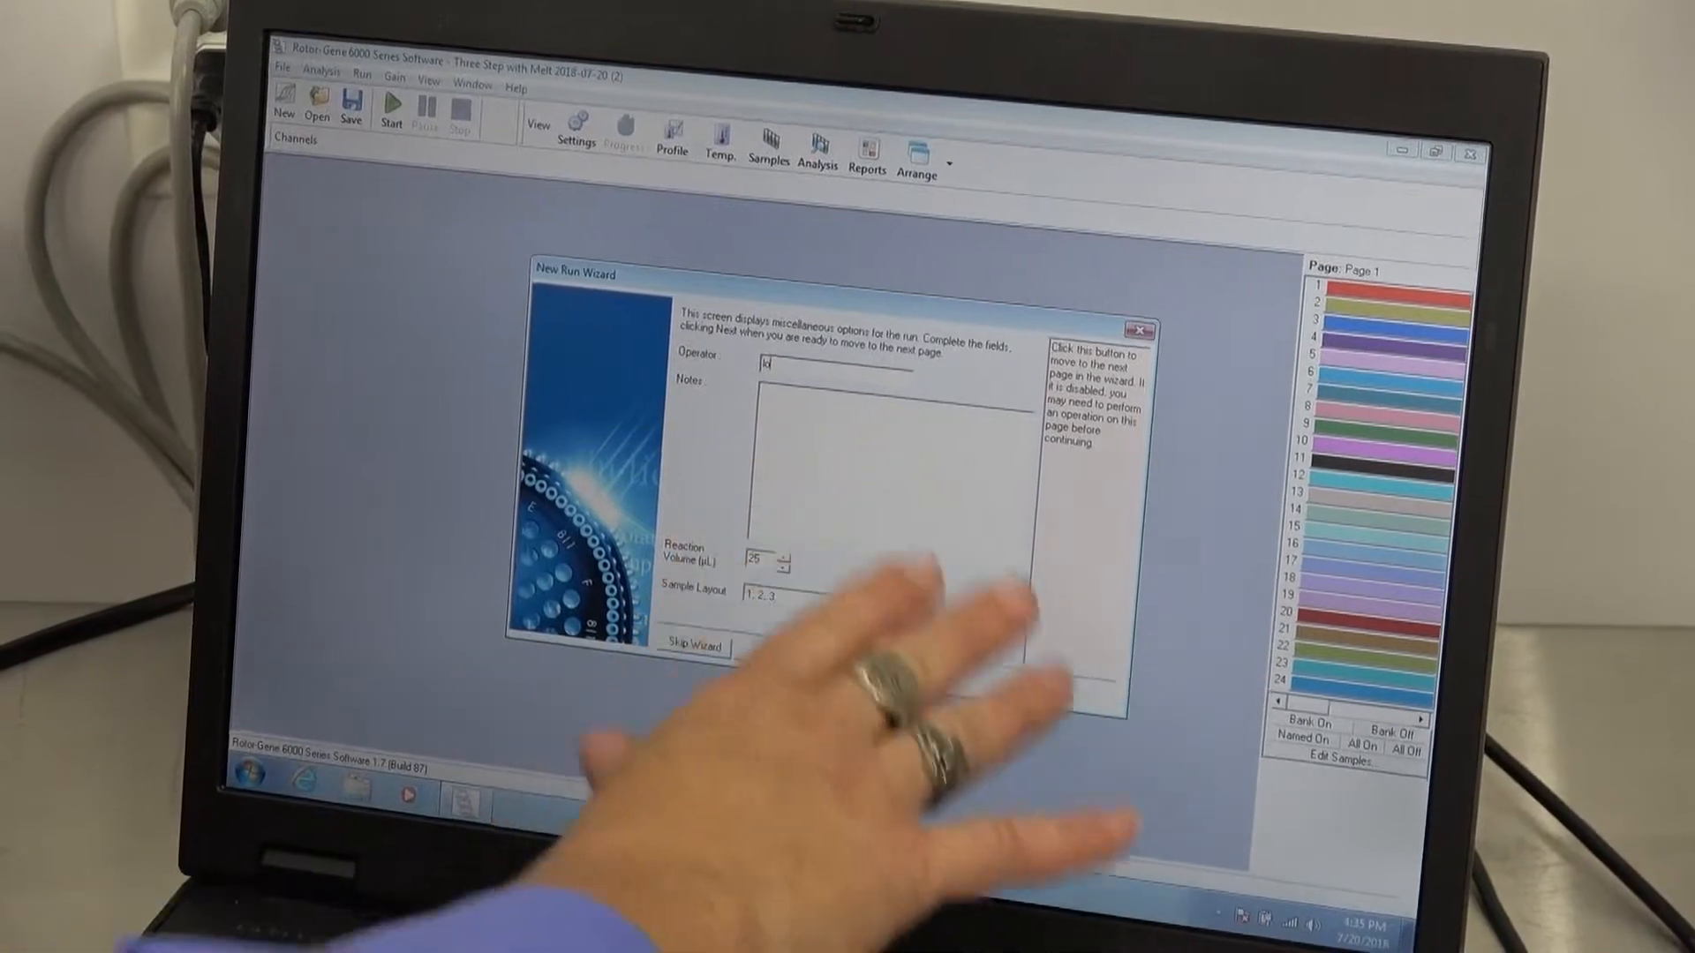
left_click(851, 657)
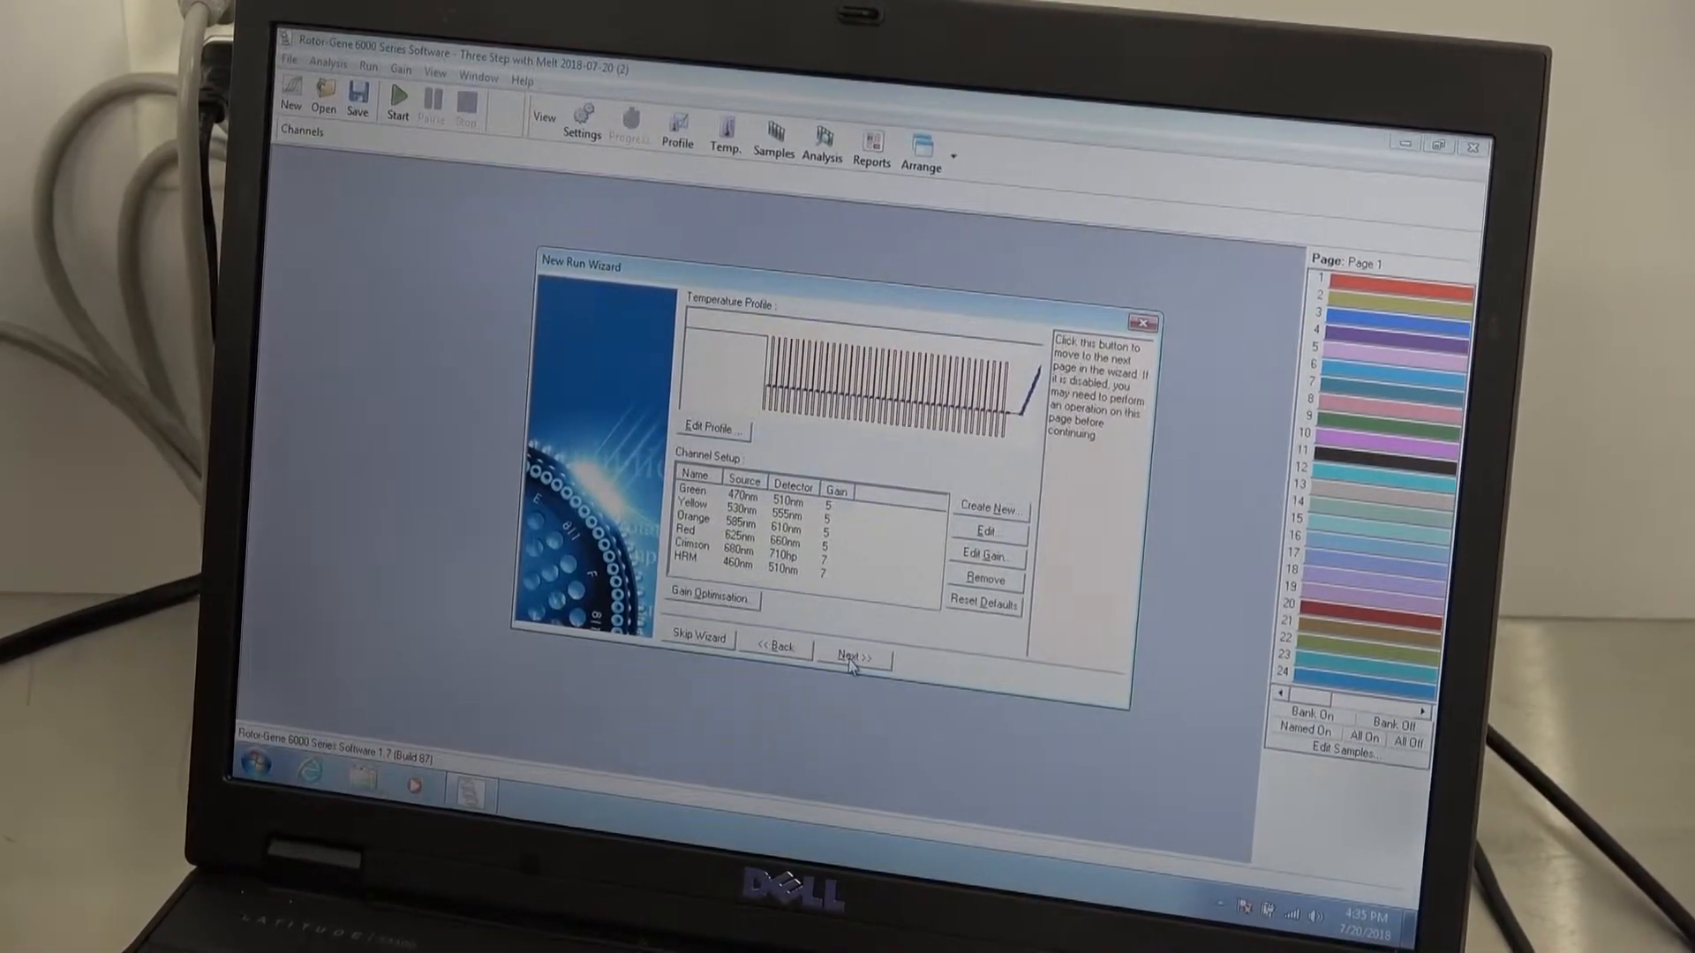
left_click(853, 657)
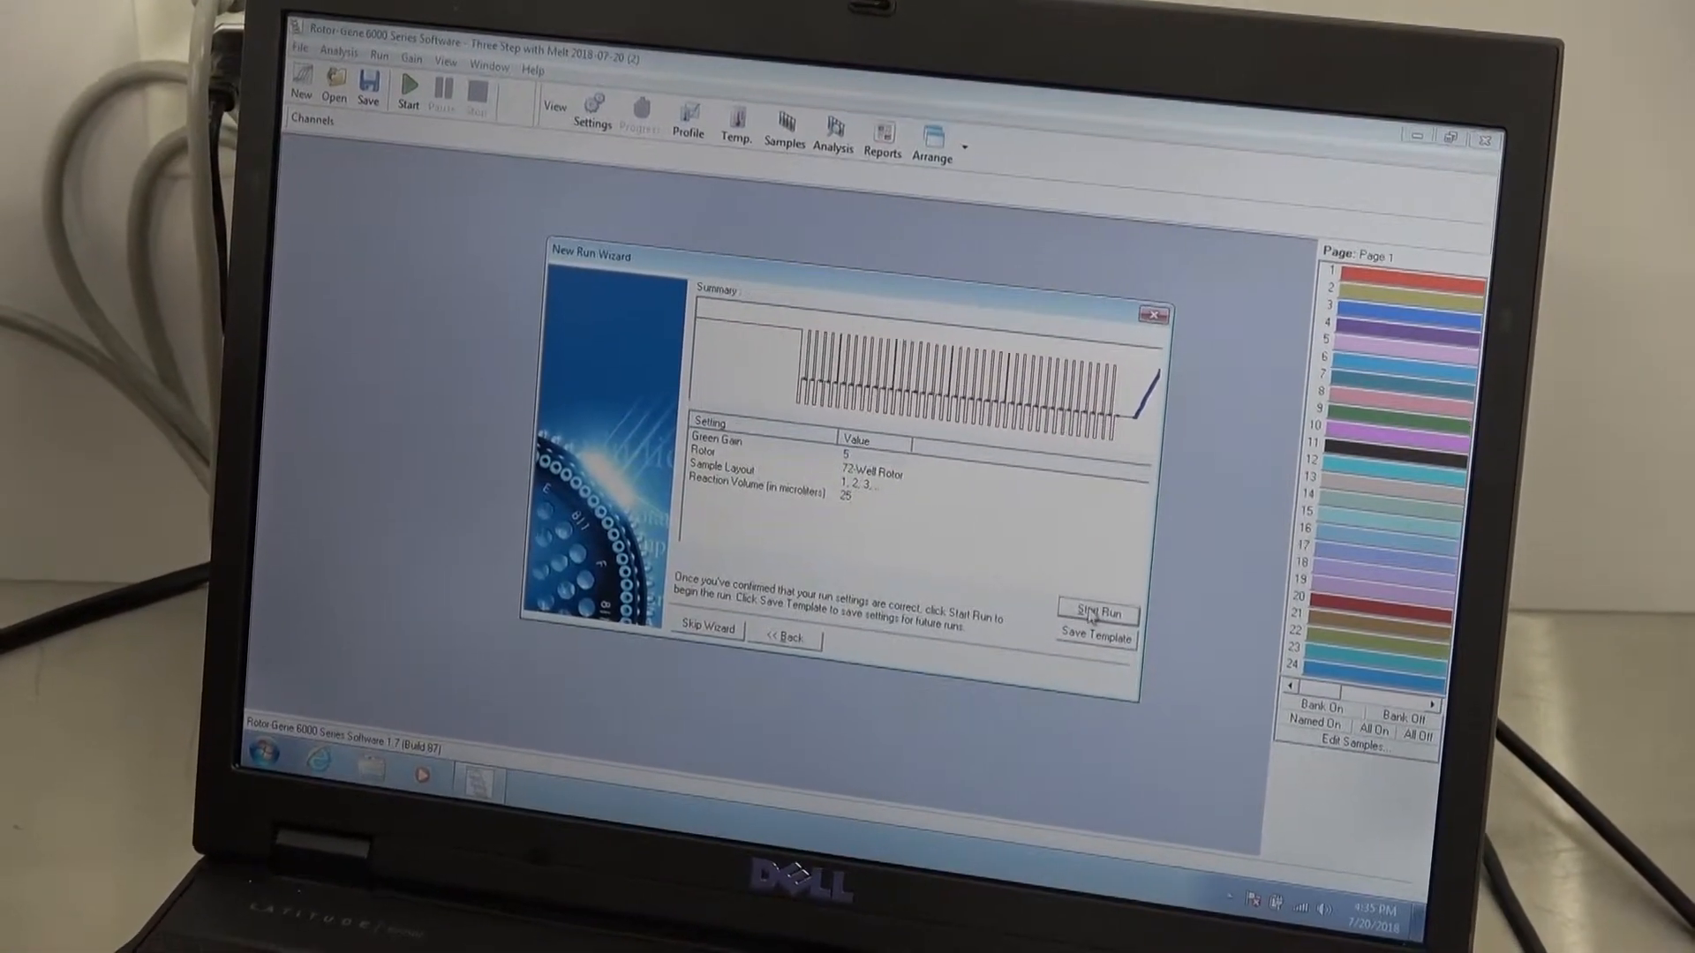
Step: Start the run, saving the run file under its default name so the machine begins
left_click(1094, 639)
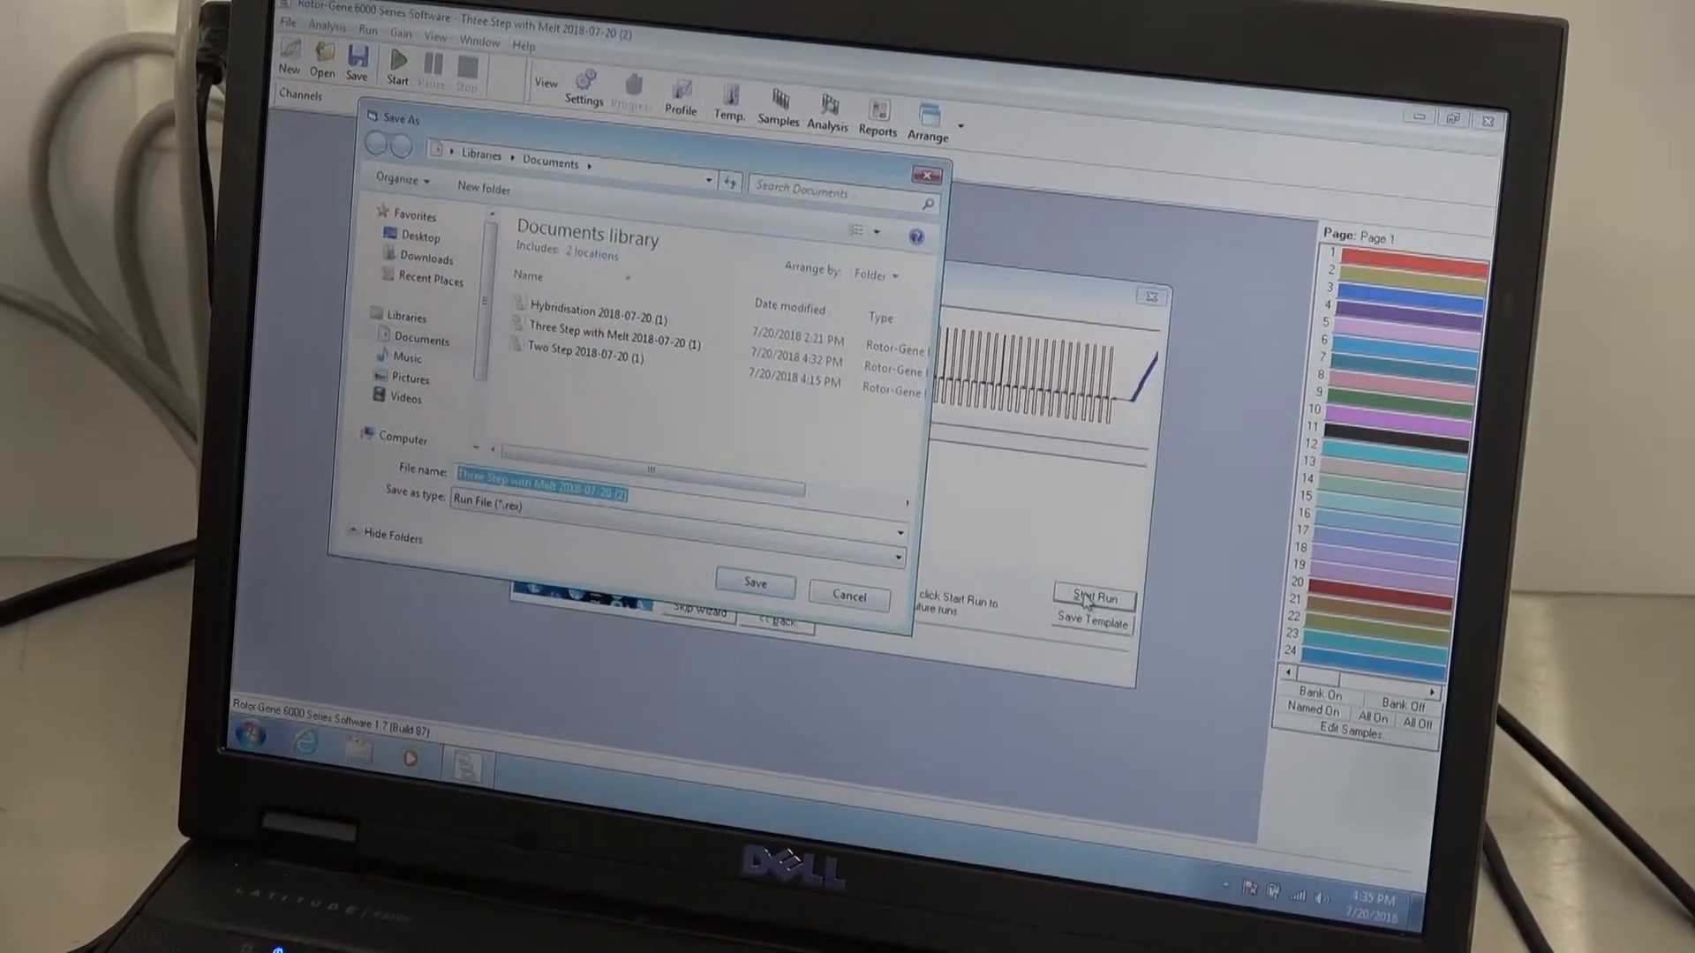
left_click(754, 581)
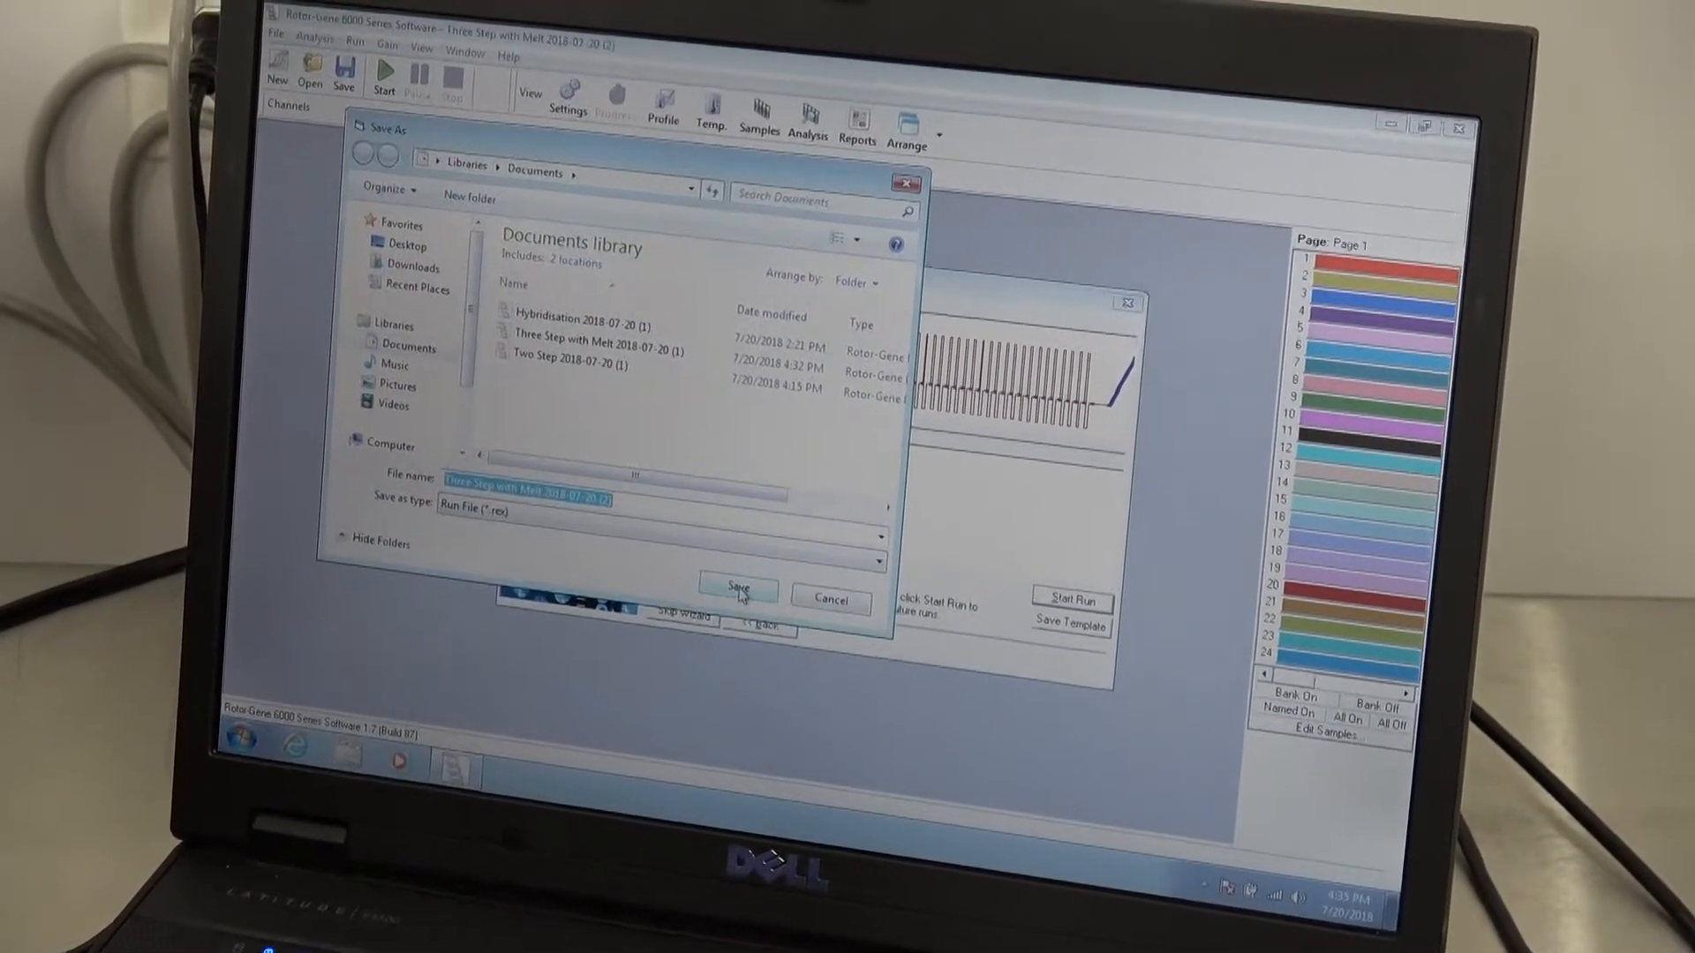
left_click(738, 593)
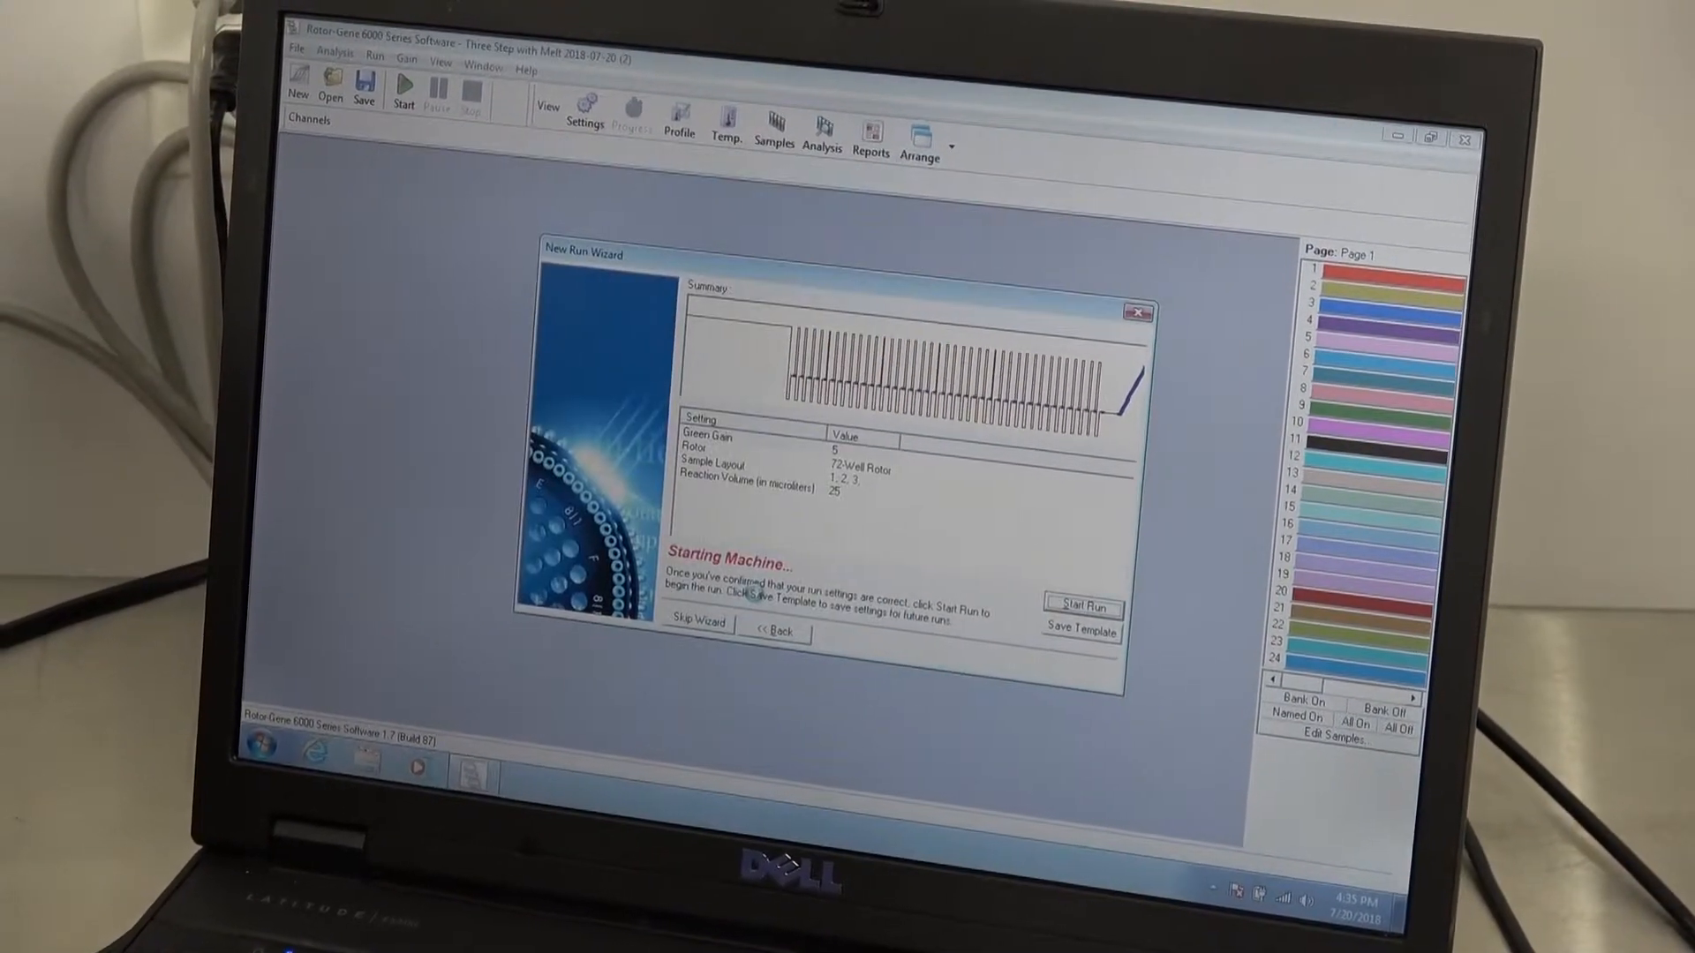